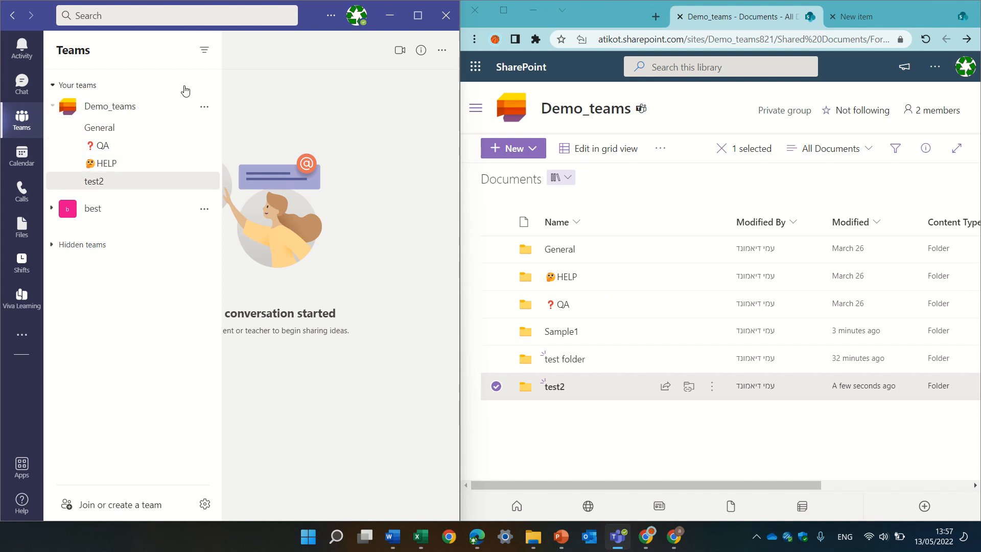
pyautogui.moveTo(120, 139)
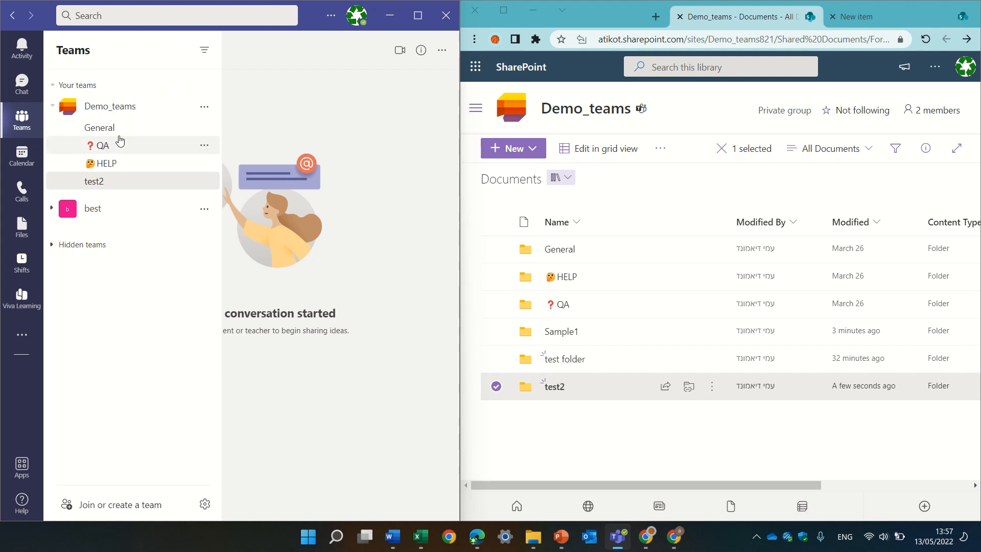
pyautogui.moveTo(115, 177)
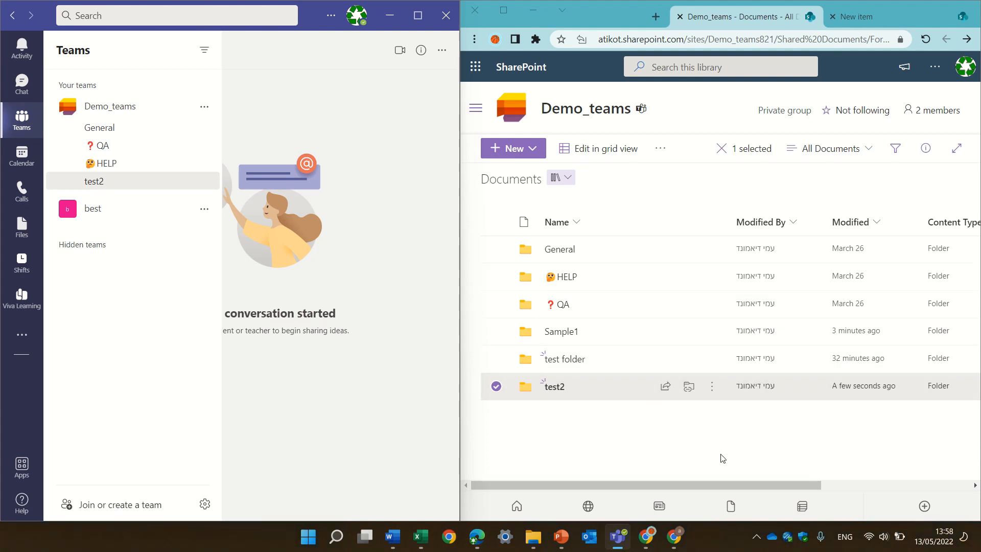
pyautogui.moveTo(560, 249)
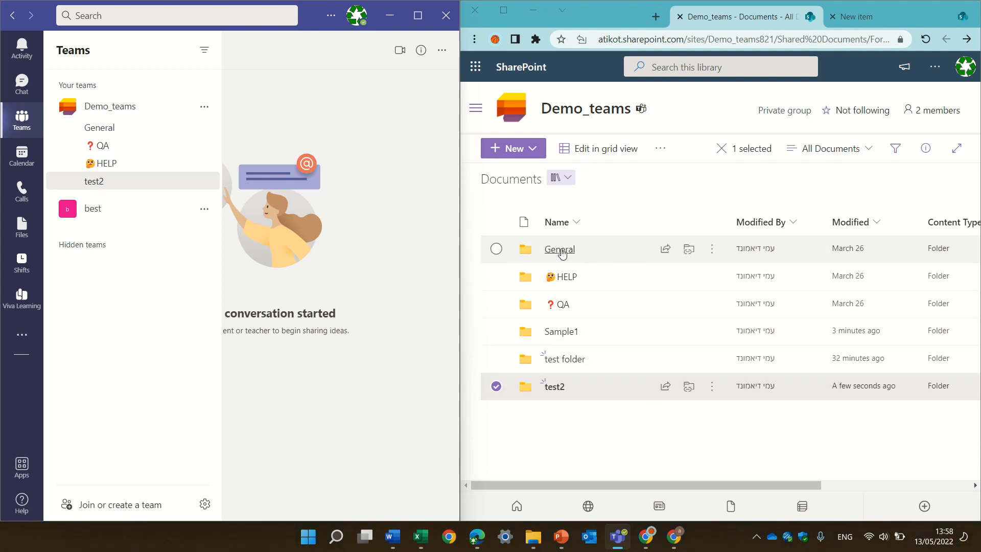
pyautogui.moveTo(674, 288)
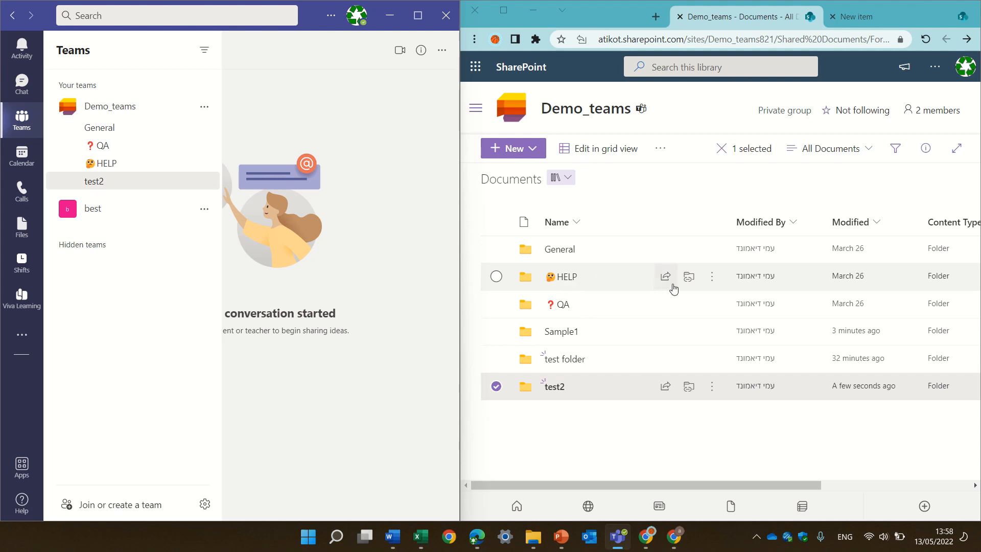
pyautogui.moveTo(570, 249)
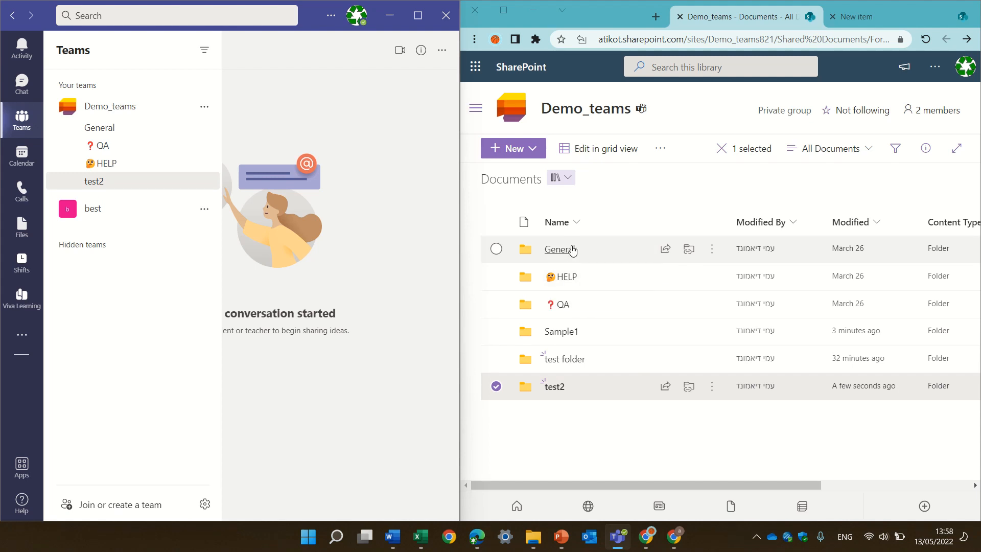
pyautogui.moveTo(563, 397)
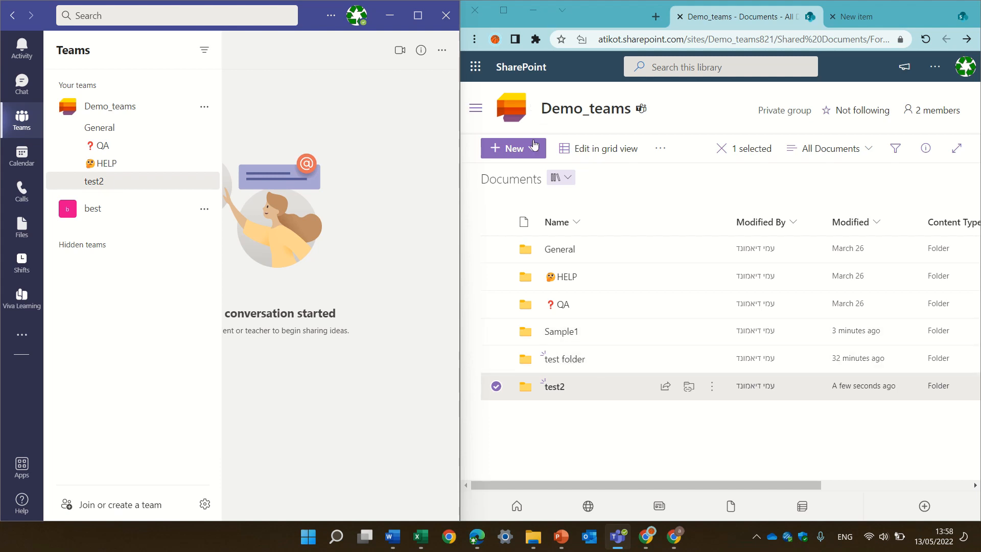
# Clear the selection so the test2 folder is no longer selected.
pyautogui.click(513, 149)
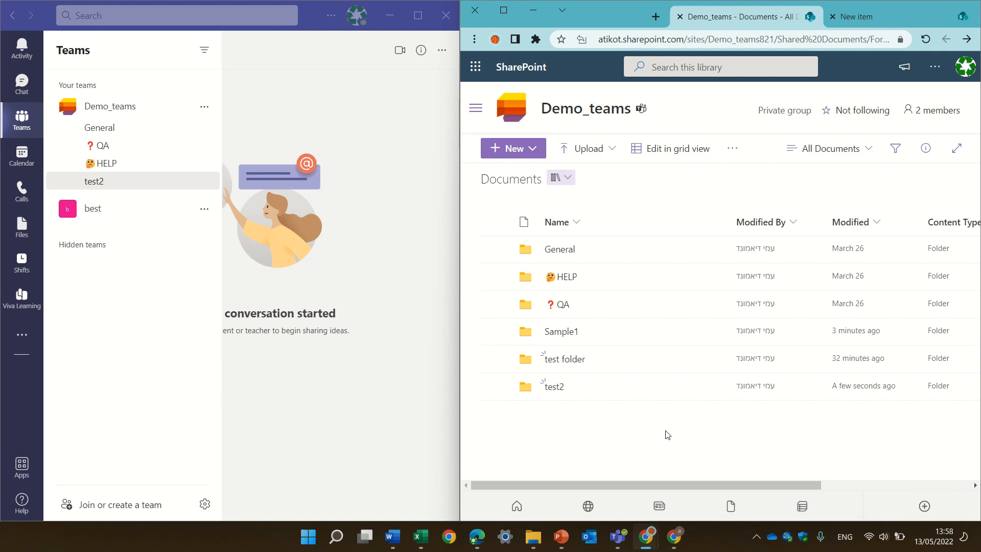
pyautogui.moveTo(683, 413)
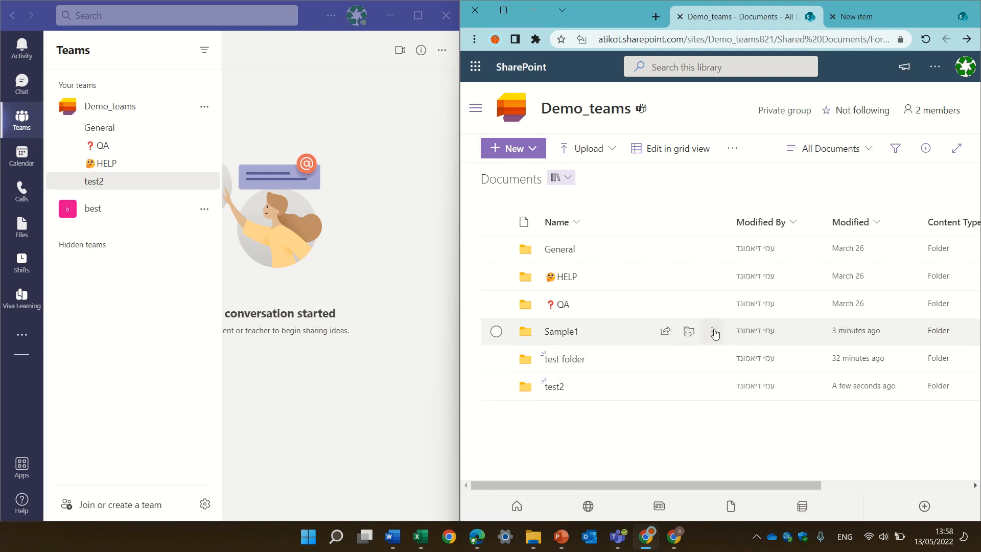
pyautogui.click(716, 331)
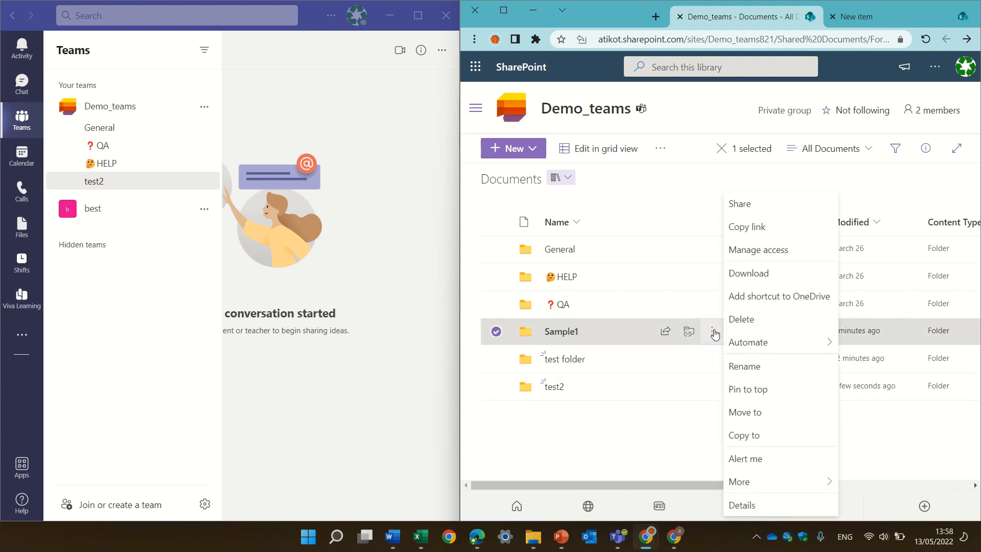
pyautogui.moveTo(774, 323)
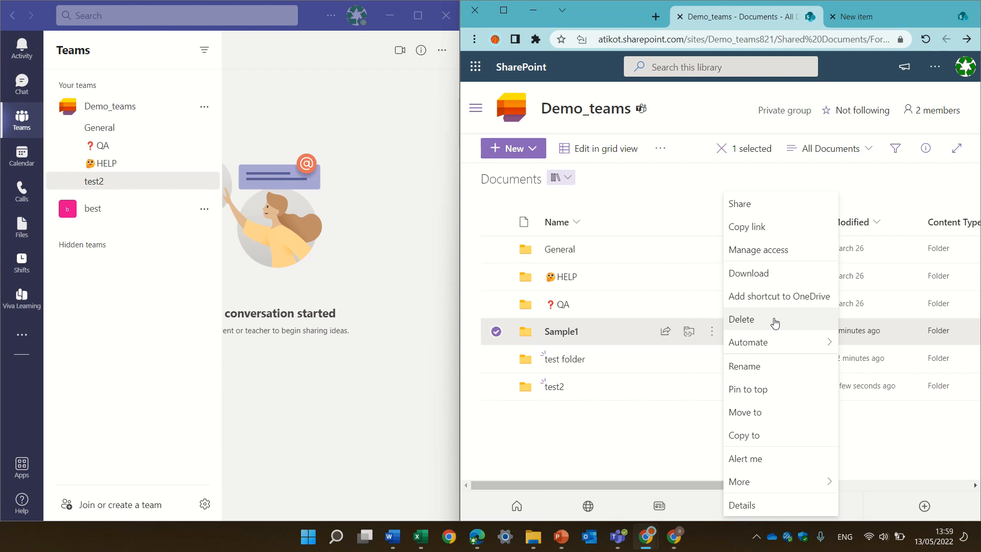
pyautogui.click(670, 468)
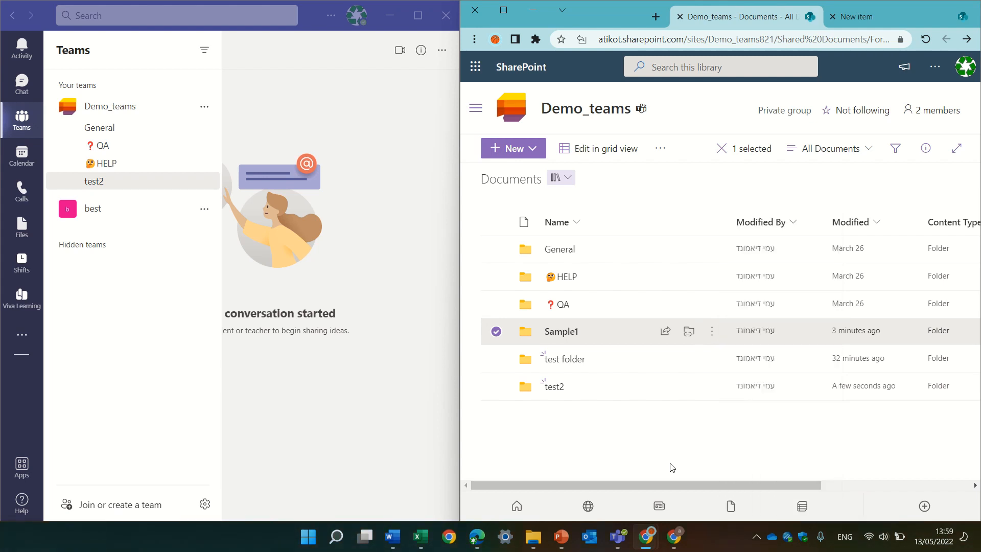
pyautogui.click(712, 304)
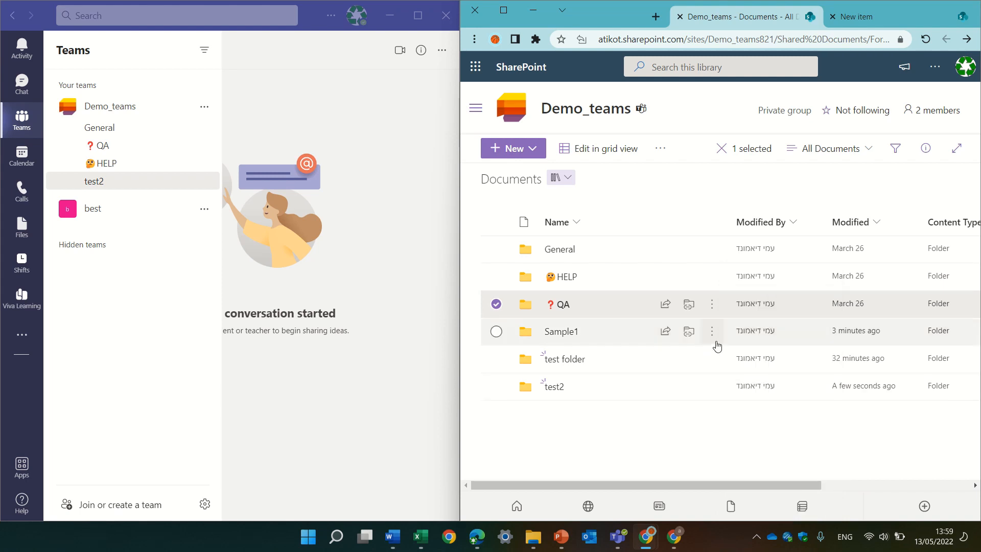
pyautogui.click(711, 331)
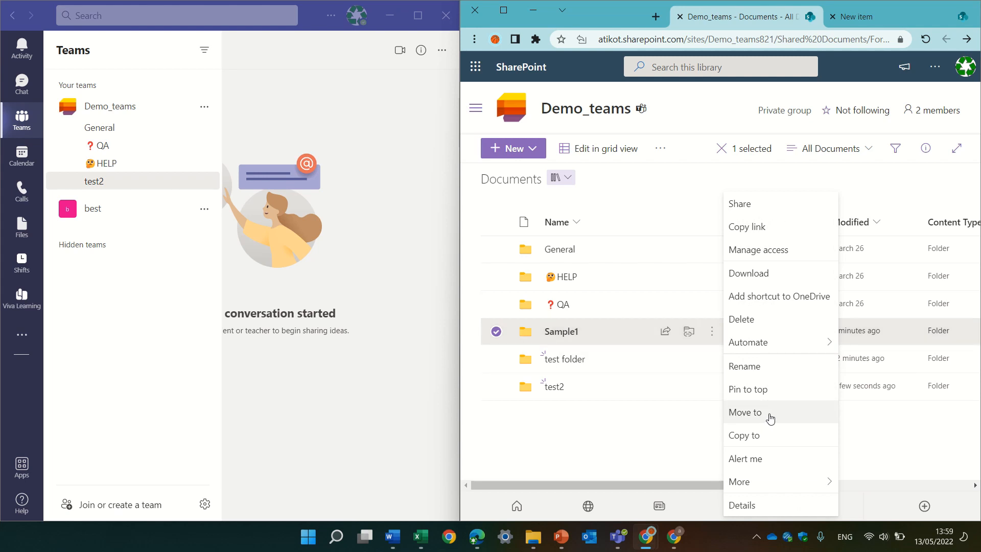
pyautogui.moveTo(765, 435)
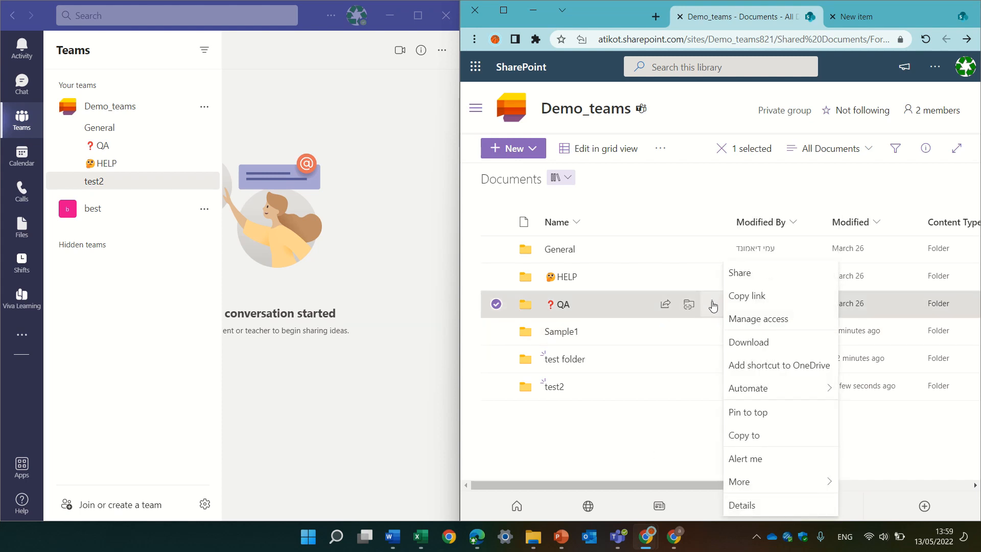
pyautogui.moveTo(711, 306)
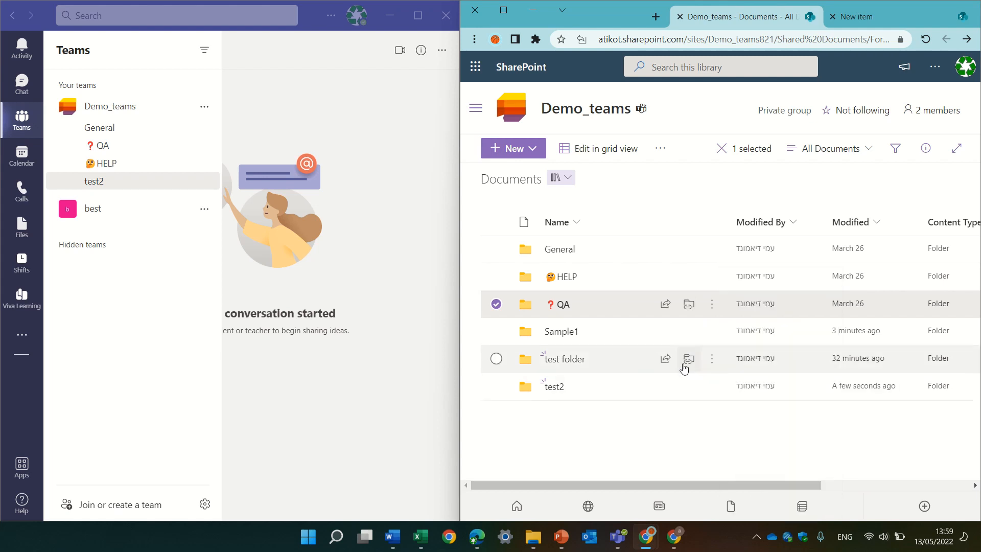
# Rename 'test folder' to 'test folder111' via its Rename action and confirm.
pyautogui.click(712, 358)
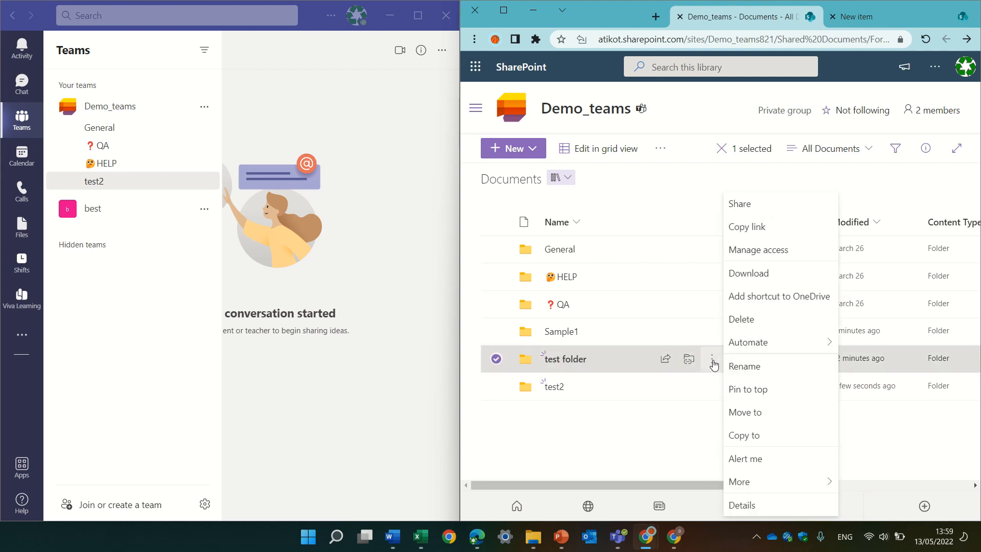
pyautogui.click(745, 366)
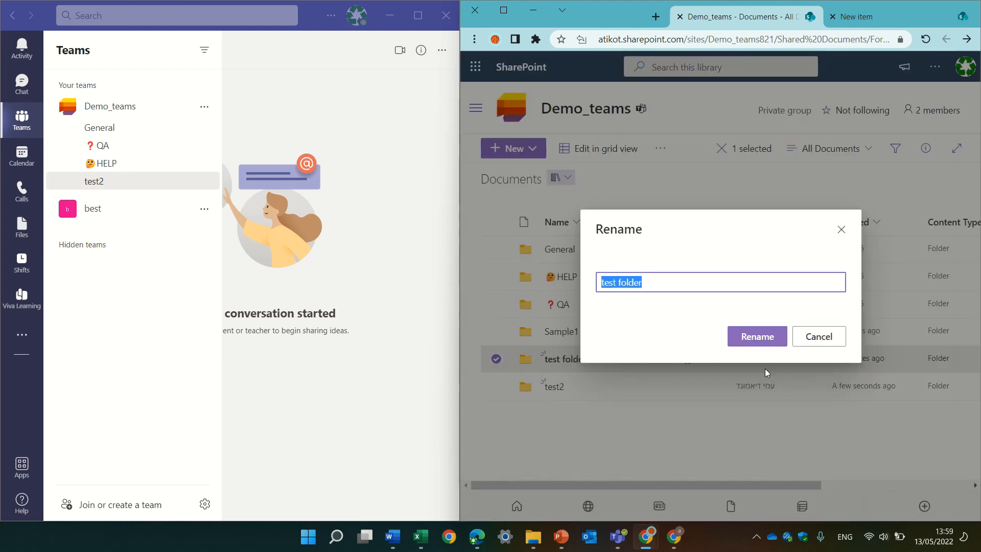
pyautogui.click(657, 282)
pyautogui.write('111')
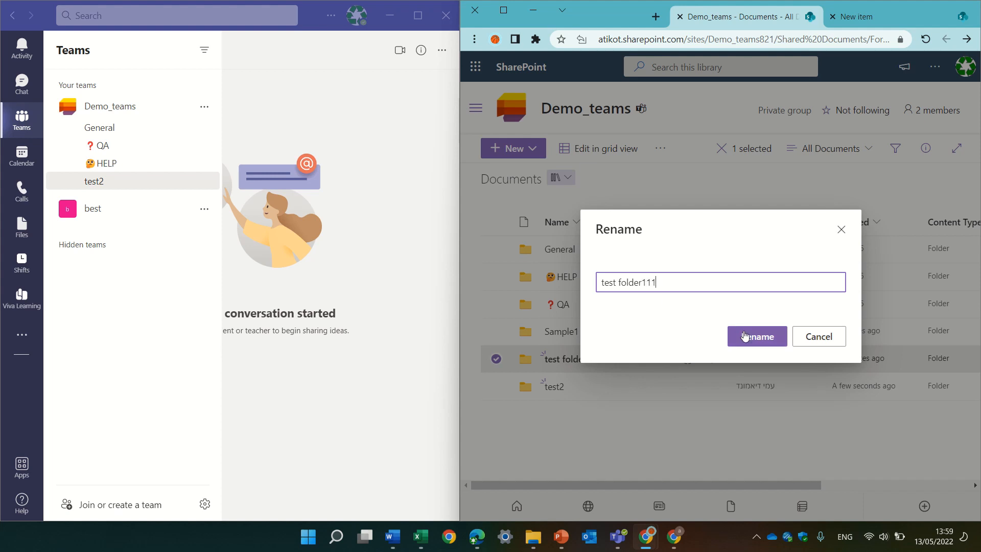
pyautogui.click(756, 336)
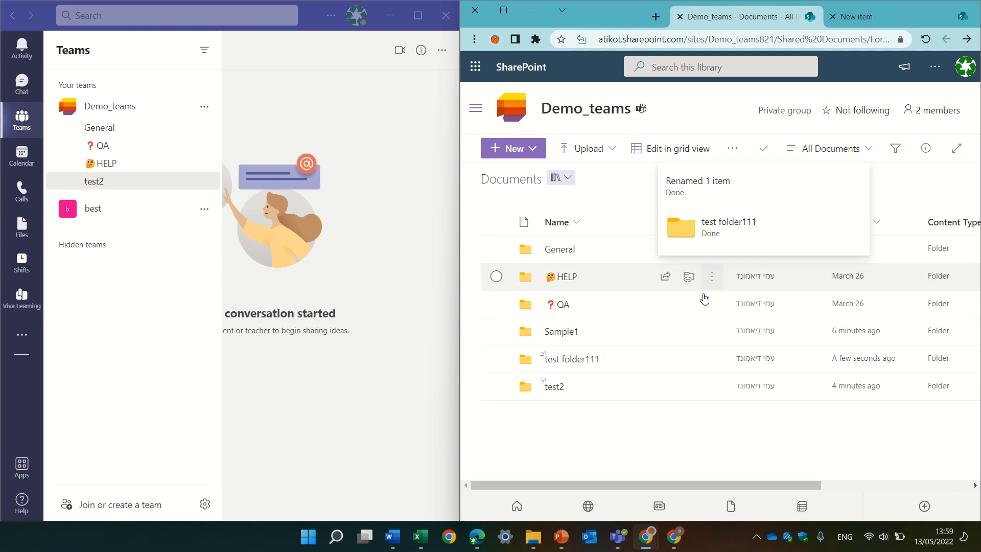
# Show the actions menu for the QA channel folder.
pyautogui.click(711, 304)
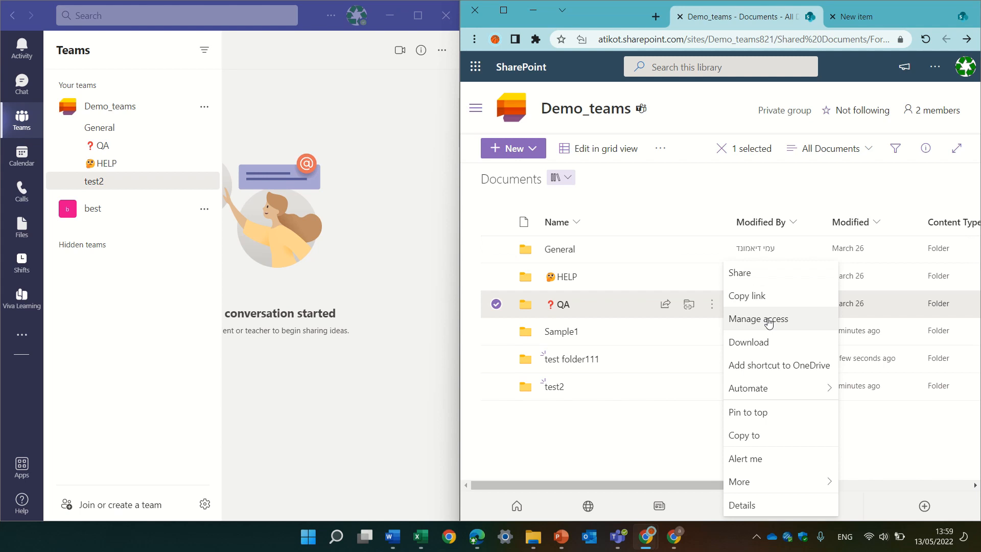
pyautogui.moveTo(816, 327)
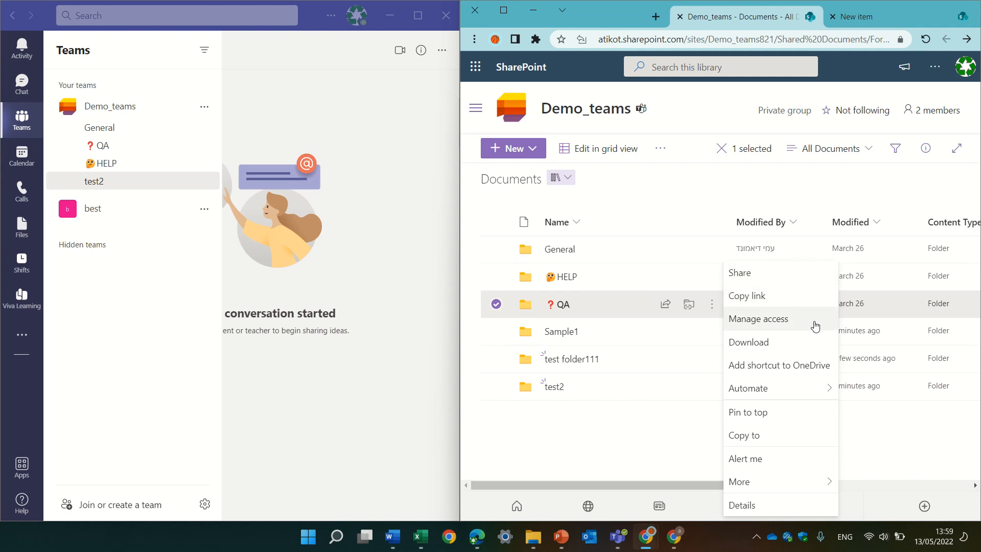
pyautogui.moveTo(738, 481)
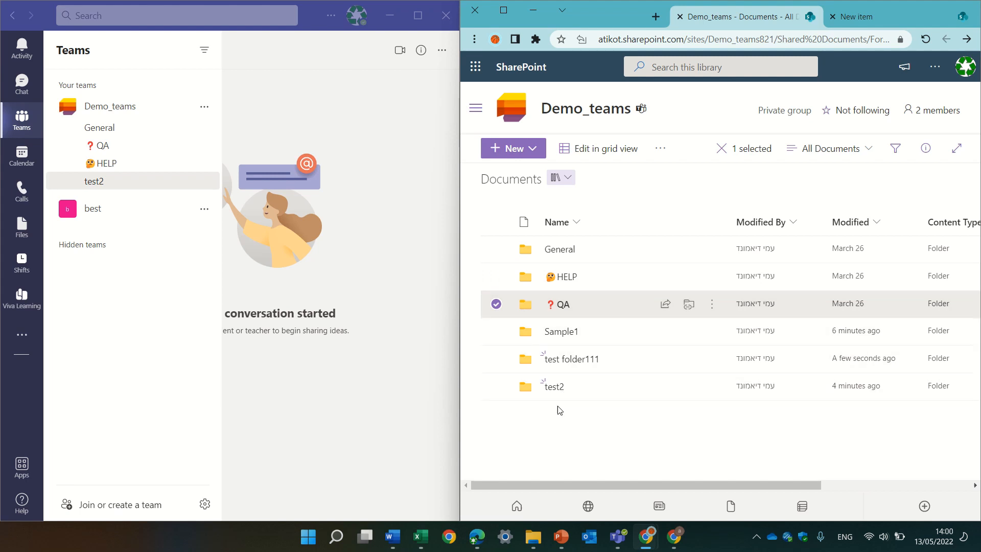
pyautogui.moveTo(589, 430)
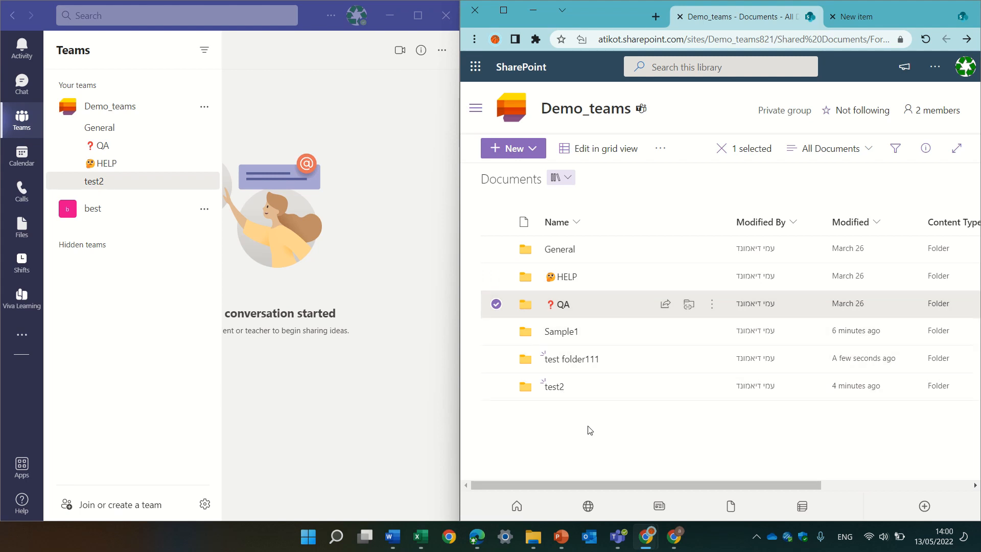